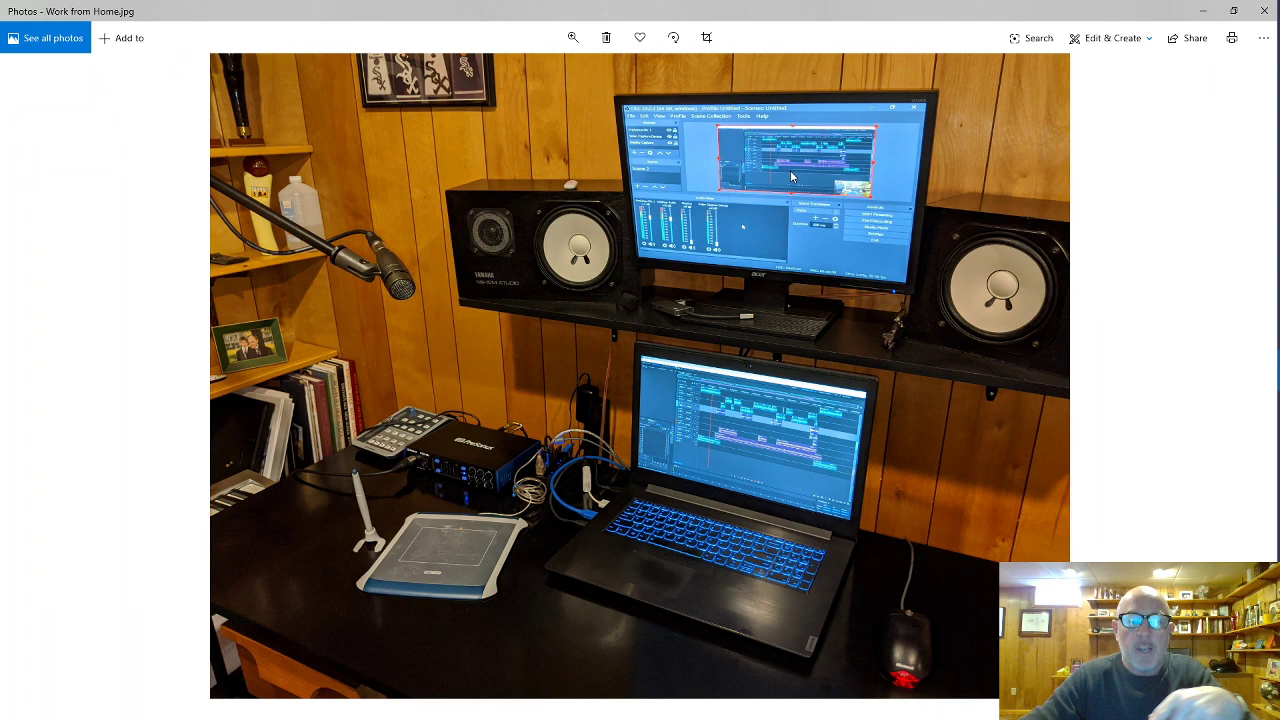
pyautogui.moveTo(396, 292)
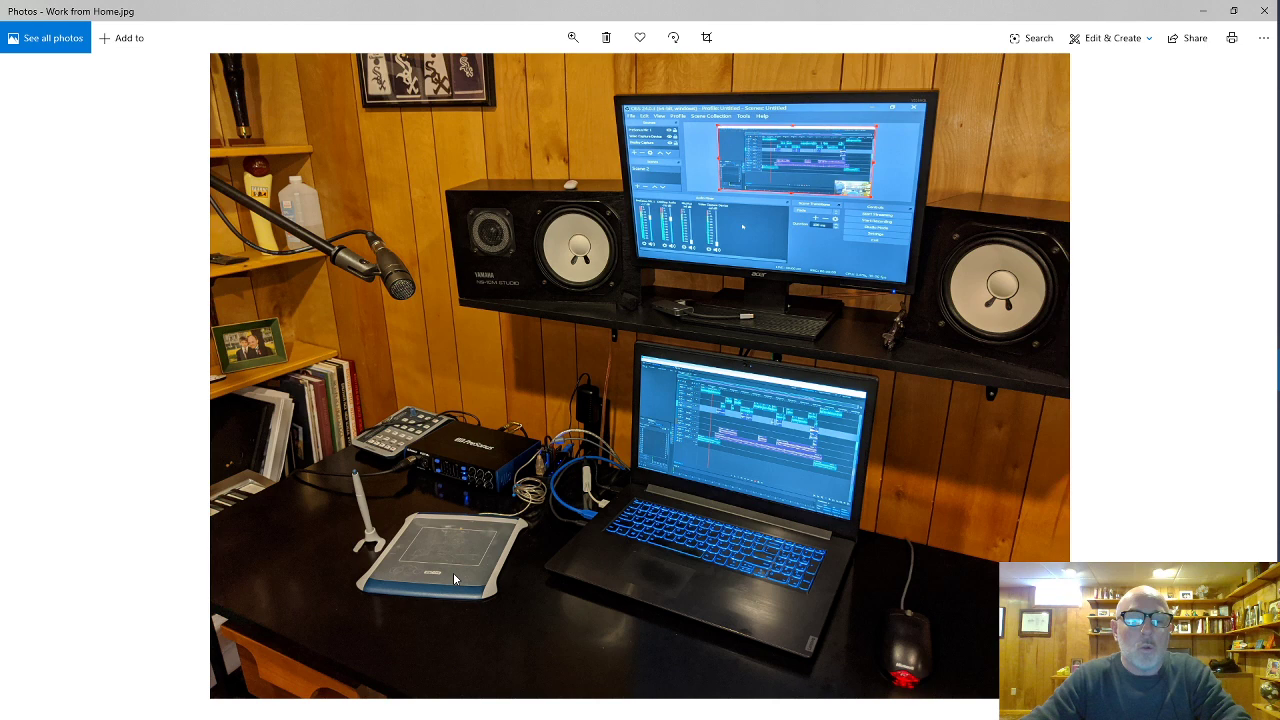
pyautogui.moveTo(420, 518)
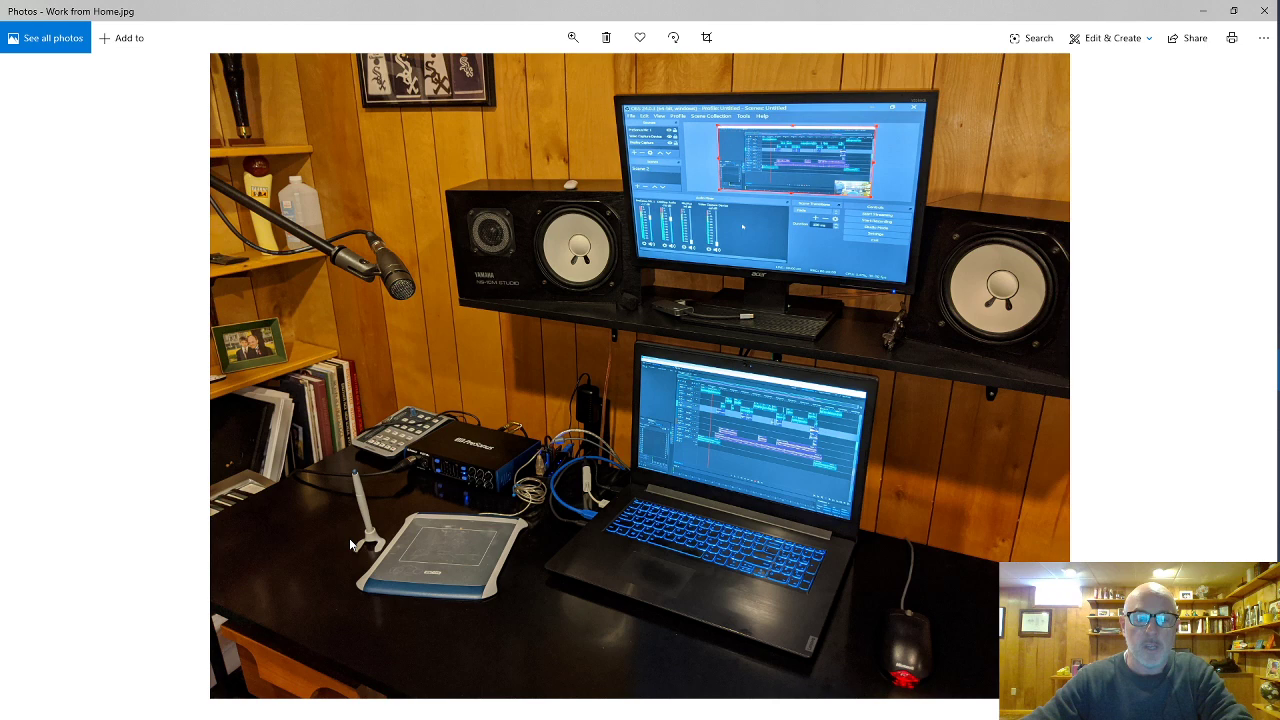
pyautogui.moveTo(776, 472)
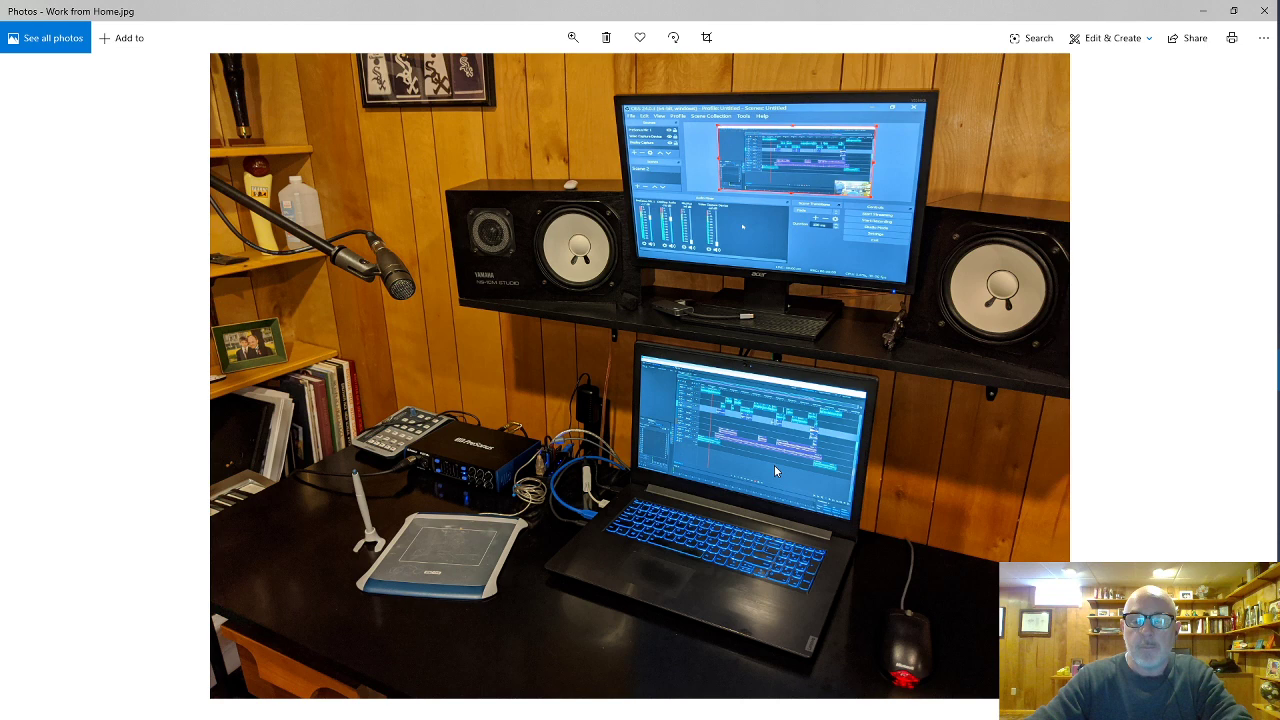
pyautogui.moveTo(724, 178)
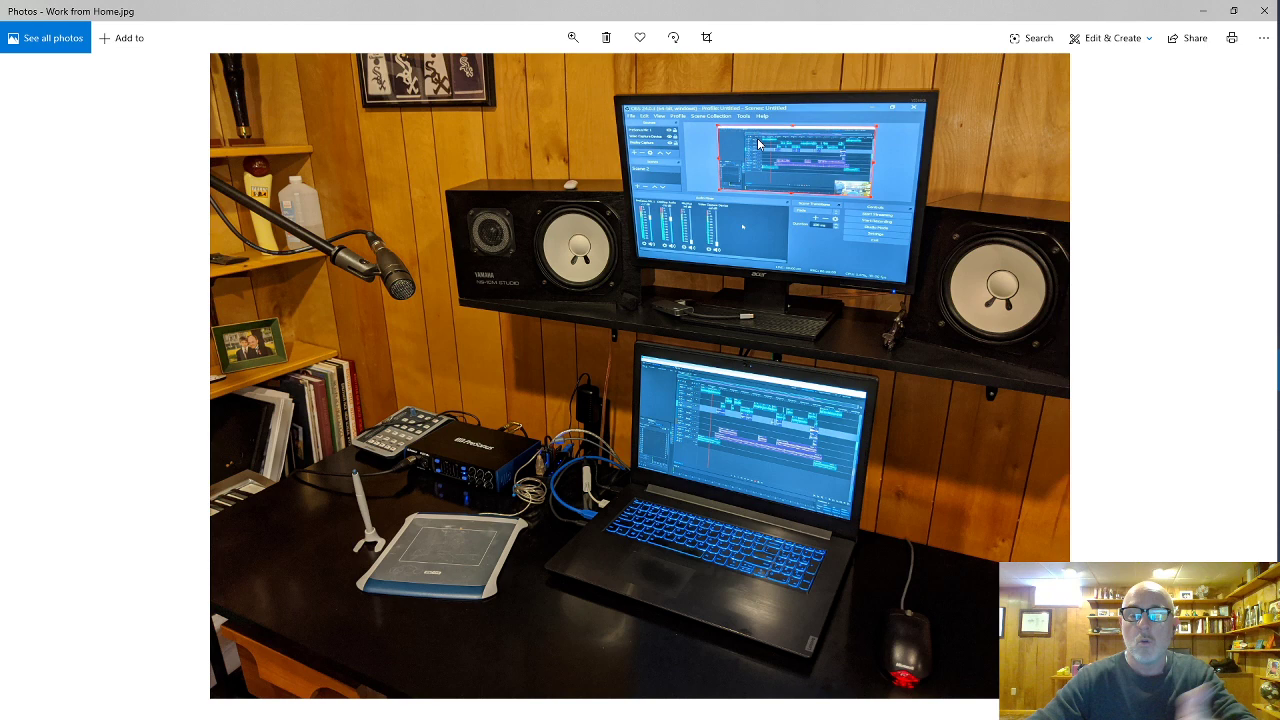
pyautogui.moveTo(772, 180)
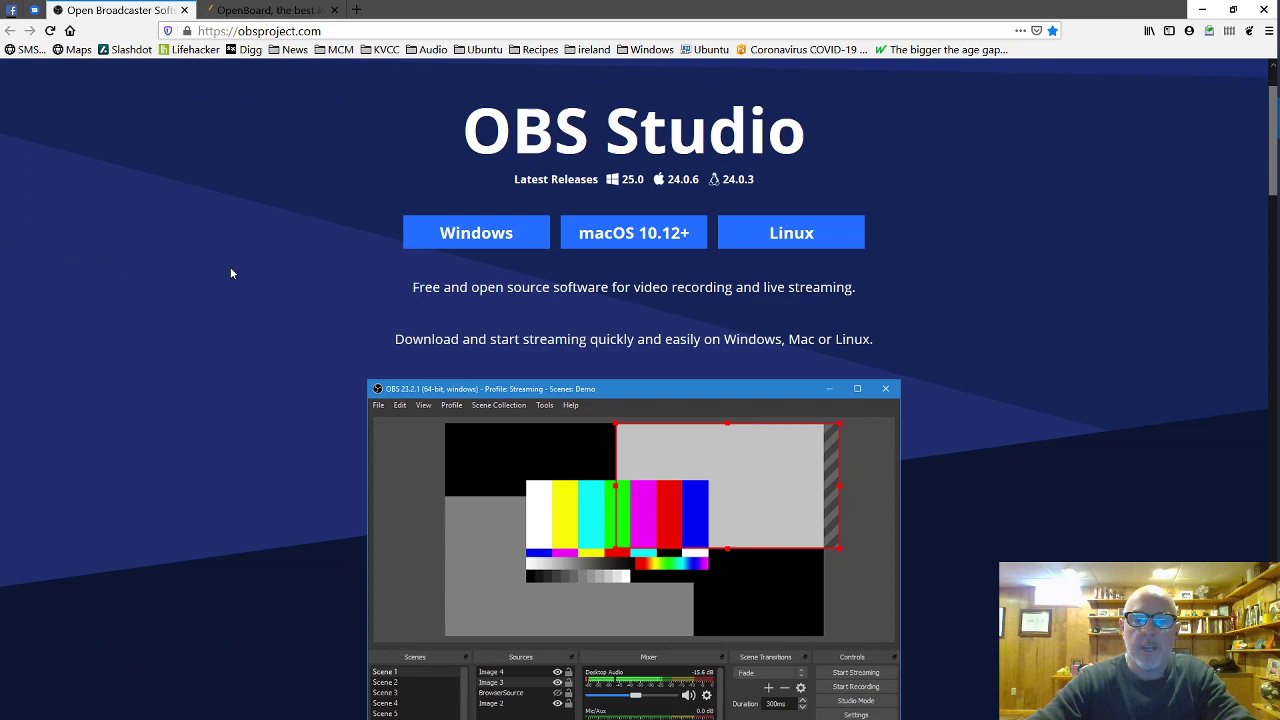
# Scroll through the OBS Studio homepage and switch to the OpenBoard website tab.
pyautogui.scroll(-3)
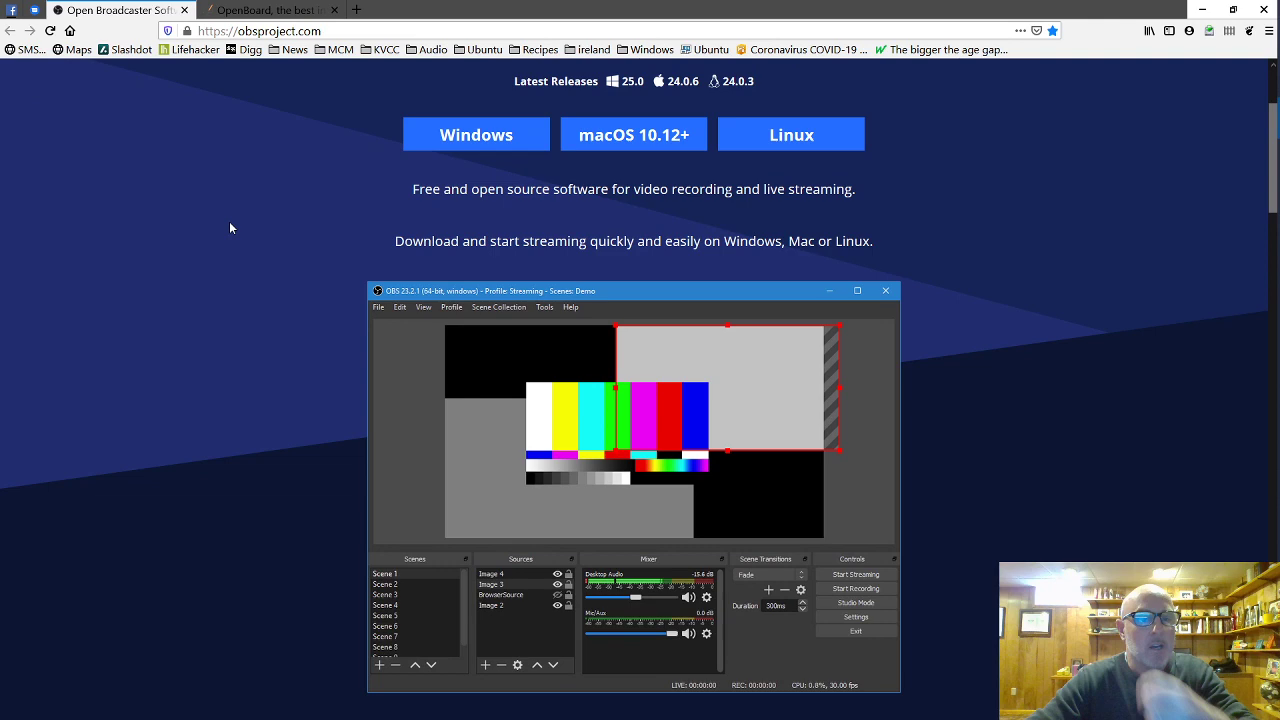
pyautogui.scroll(-3)
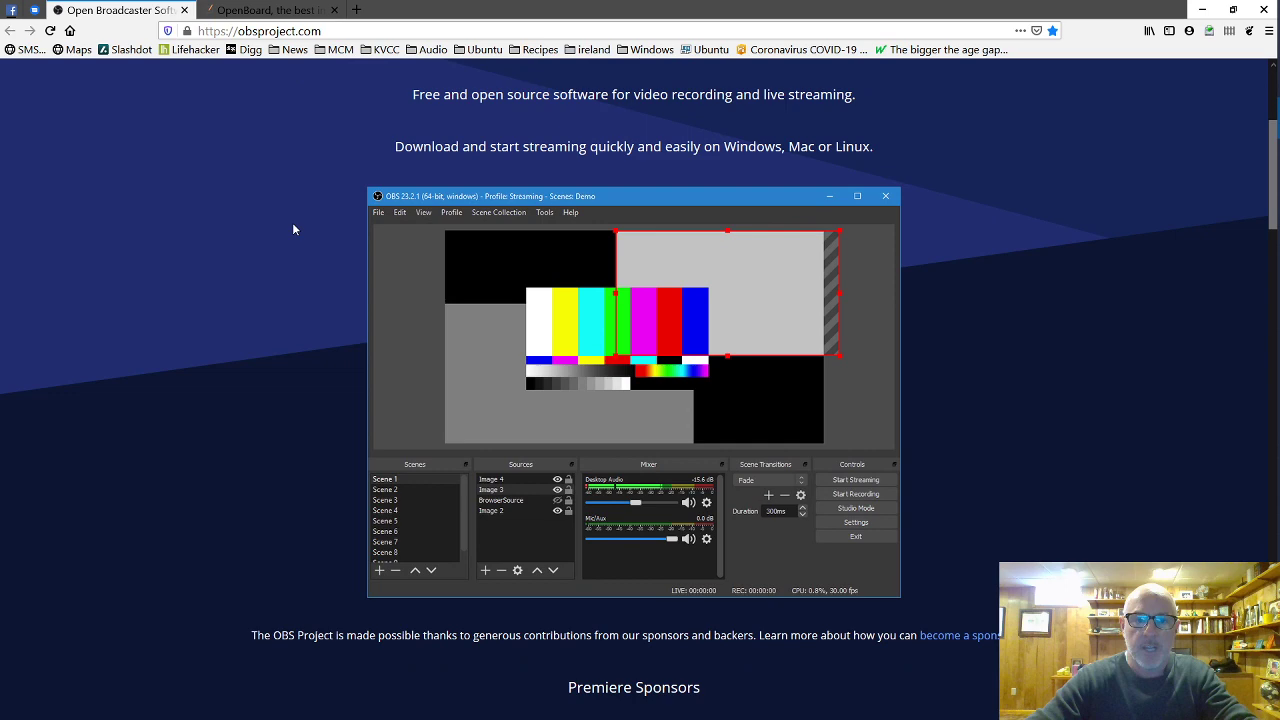
pyautogui.scroll(3)
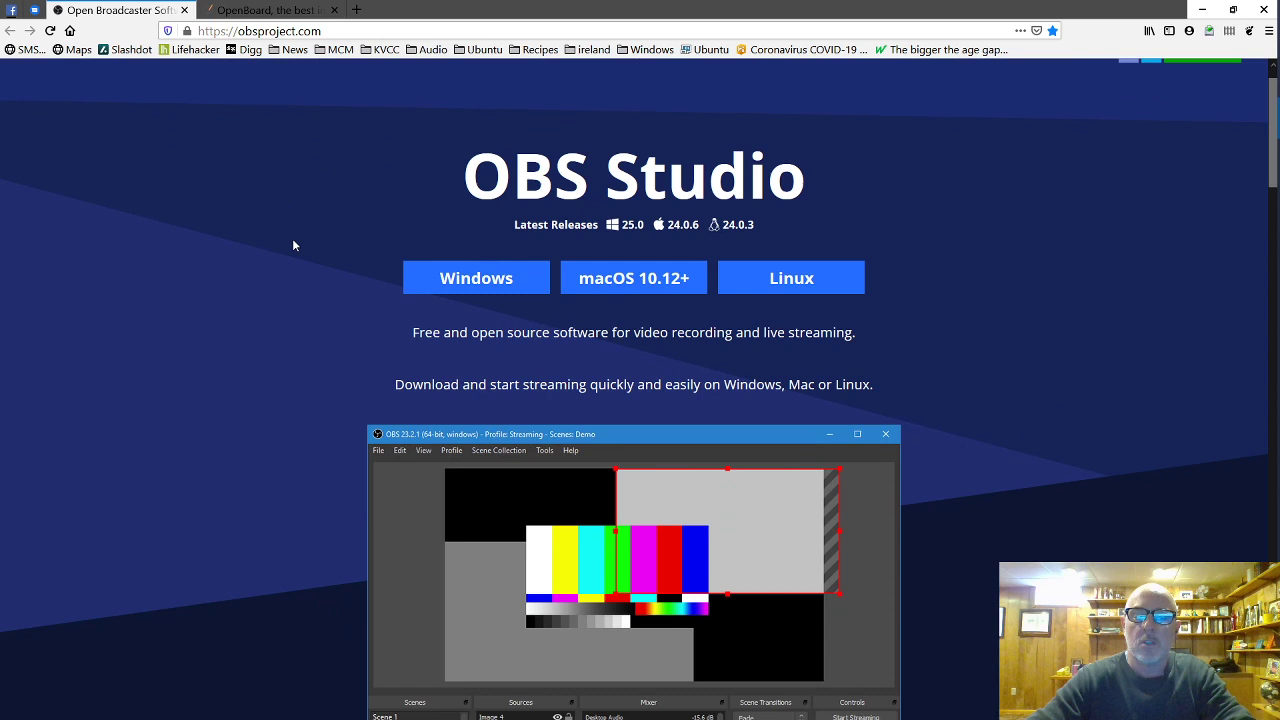
pyautogui.click(264, 8)
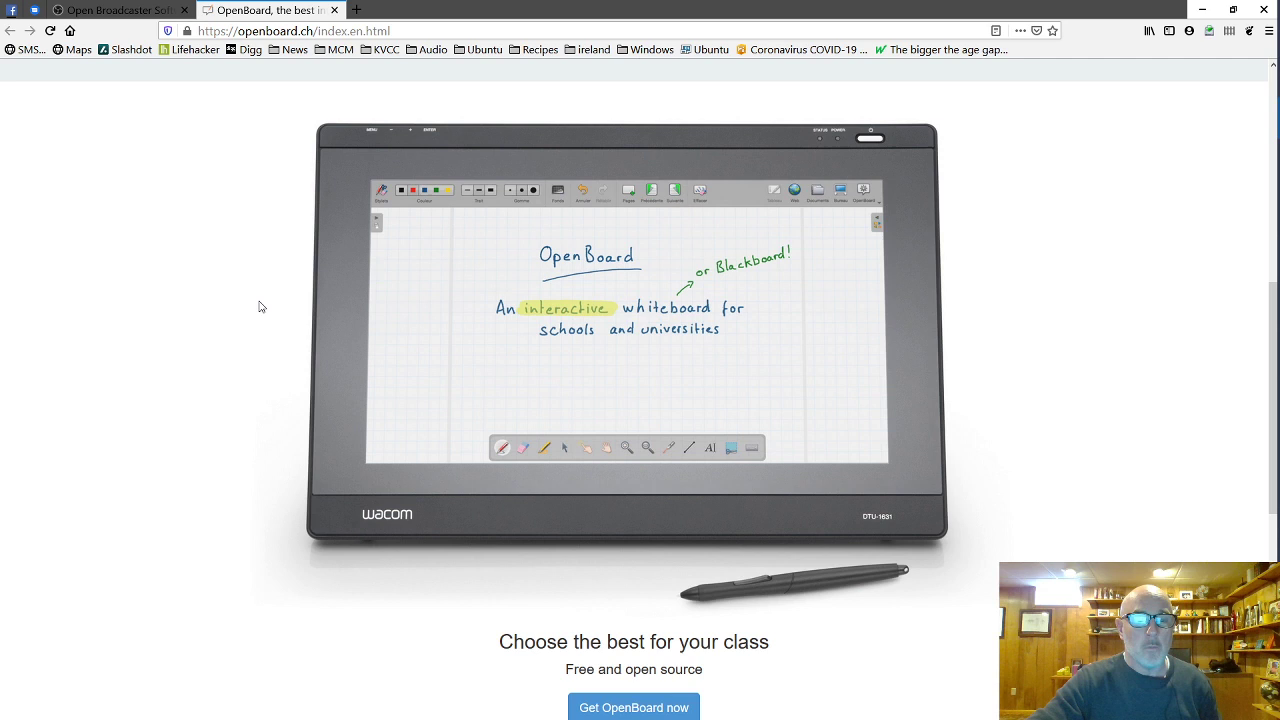
pyautogui.moveTo(288, 302)
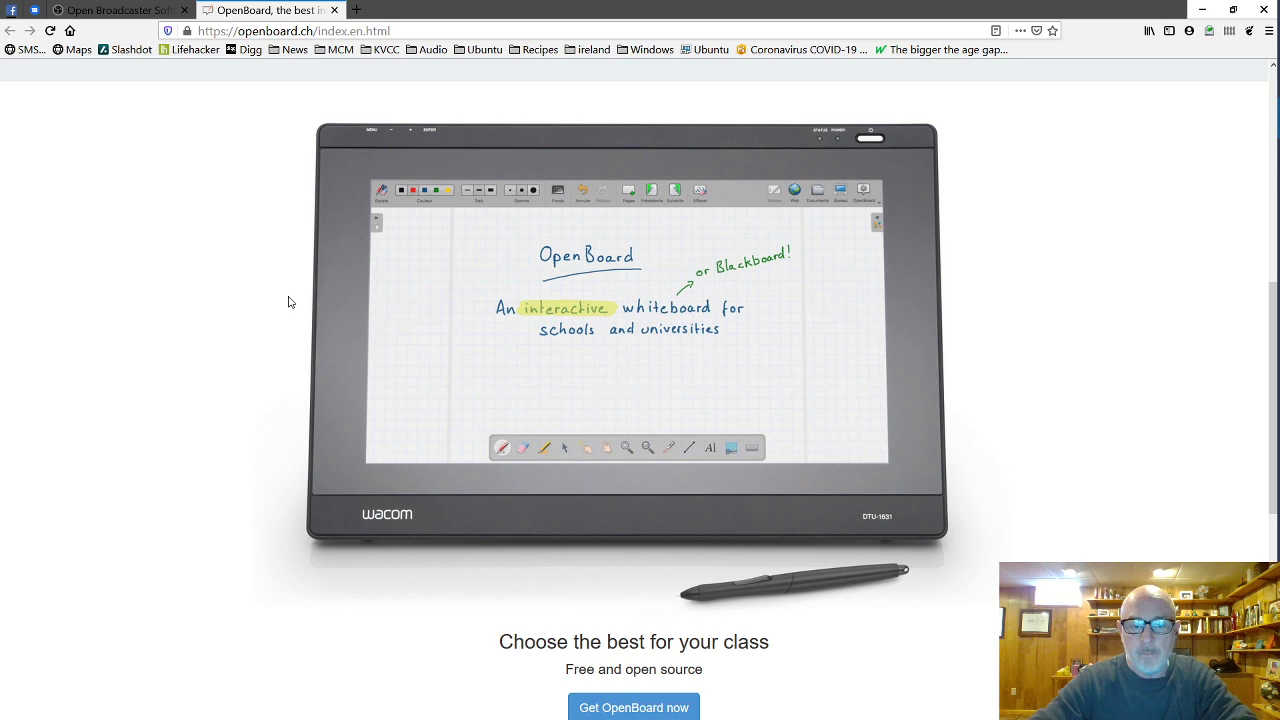
pyautogui.scroll(3)
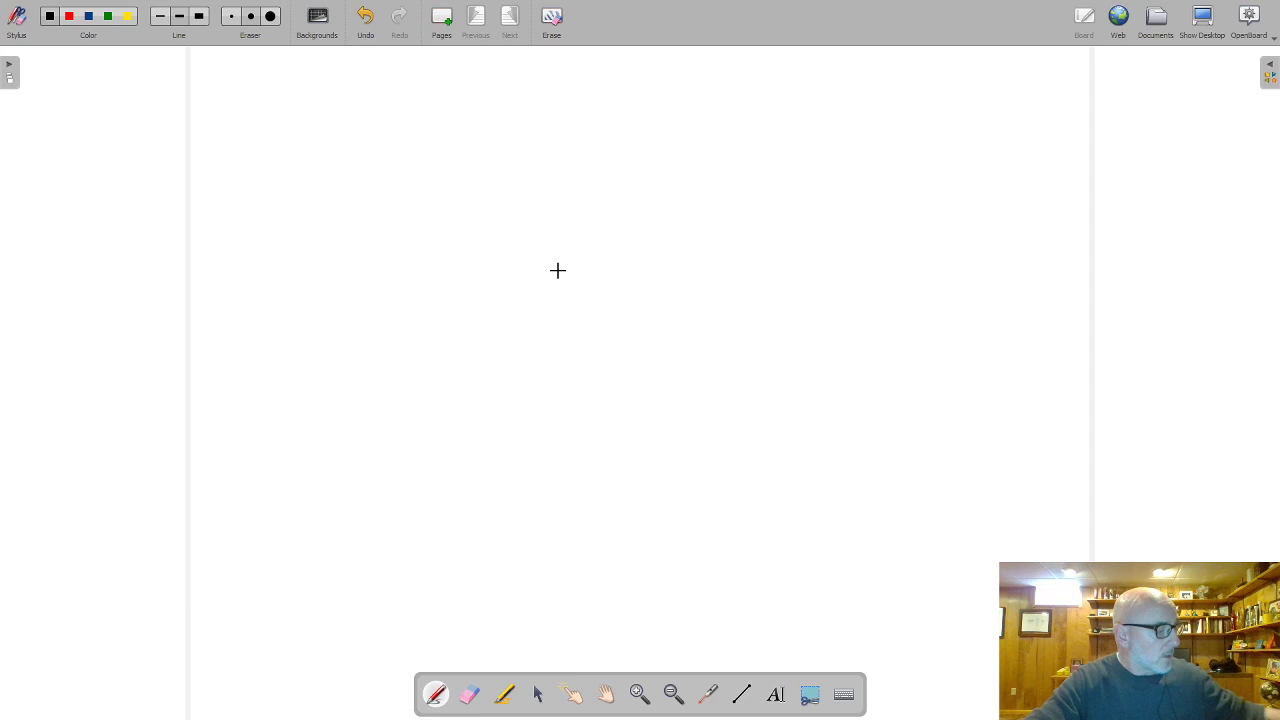
pyautogui.moveTo(276, 228)
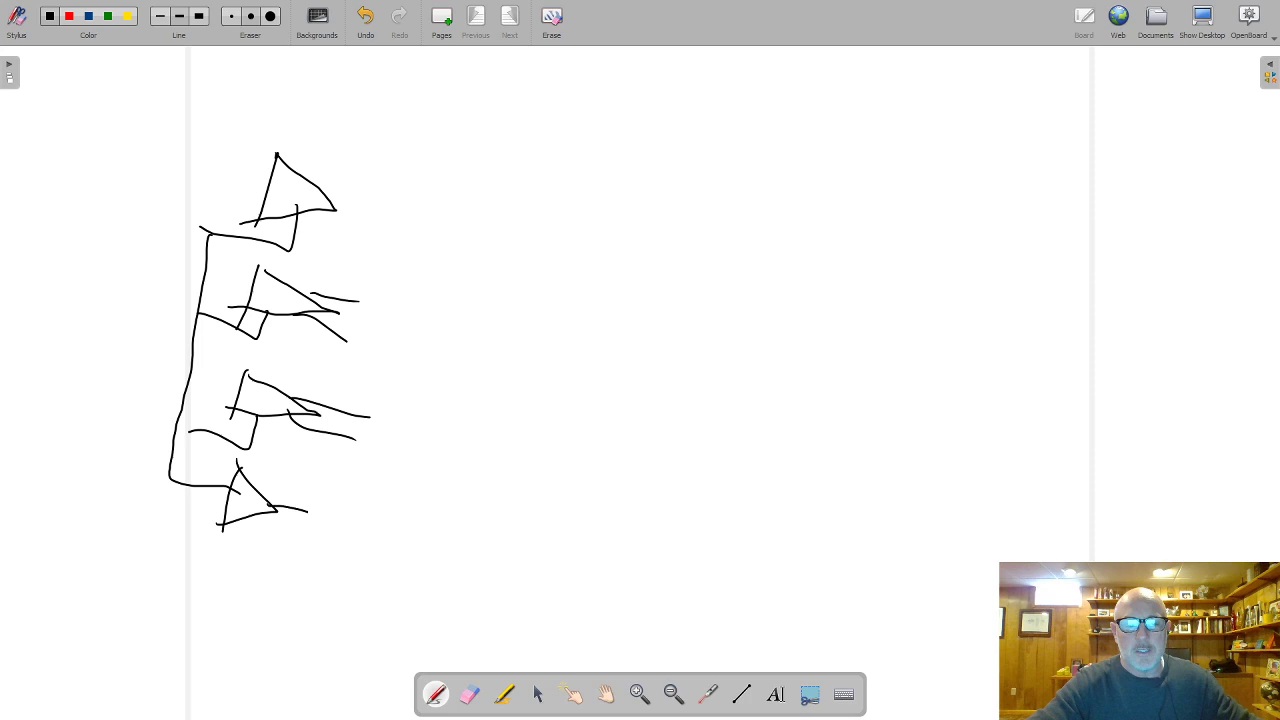
# Draw long black lines beside the triangles and a red scribble to the right.
pyautogui.moveTo(420, 160); pyautogui.dragTo(316, 590)
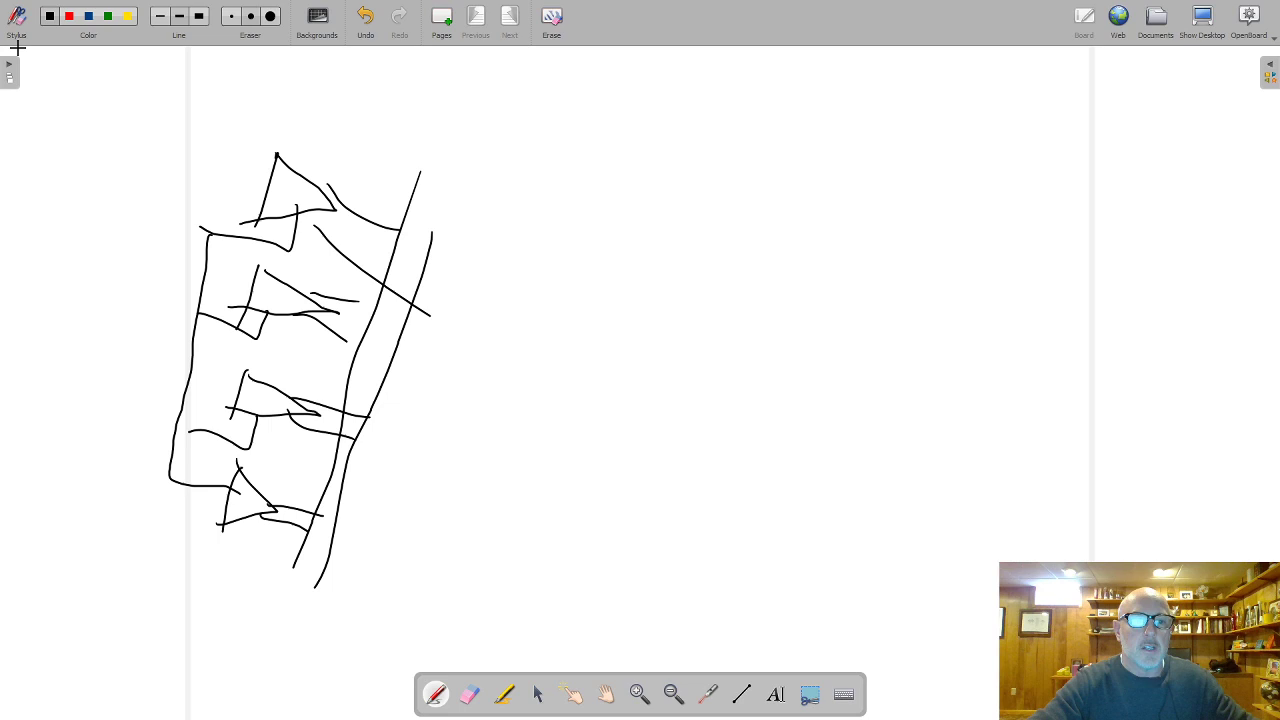
pyautogui.moveTo(536, 296); pyautogui.dragTo(476, 520)
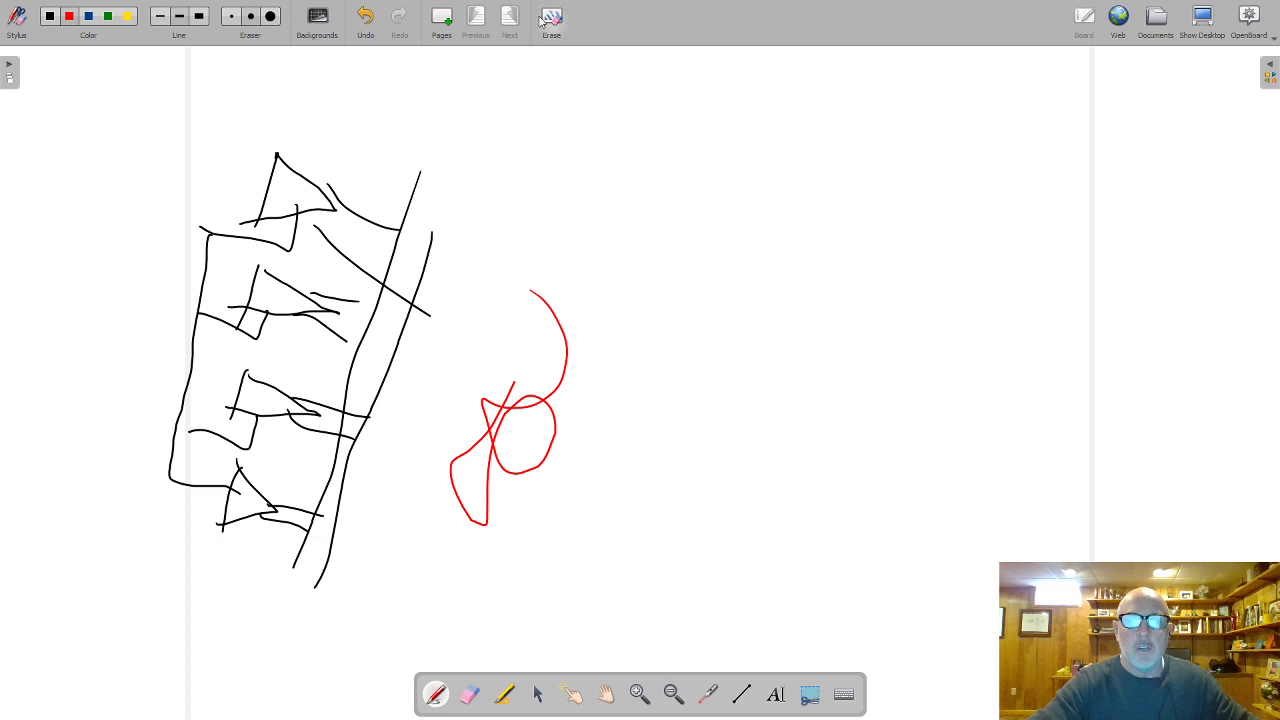
pyautogui.click(552, 16)
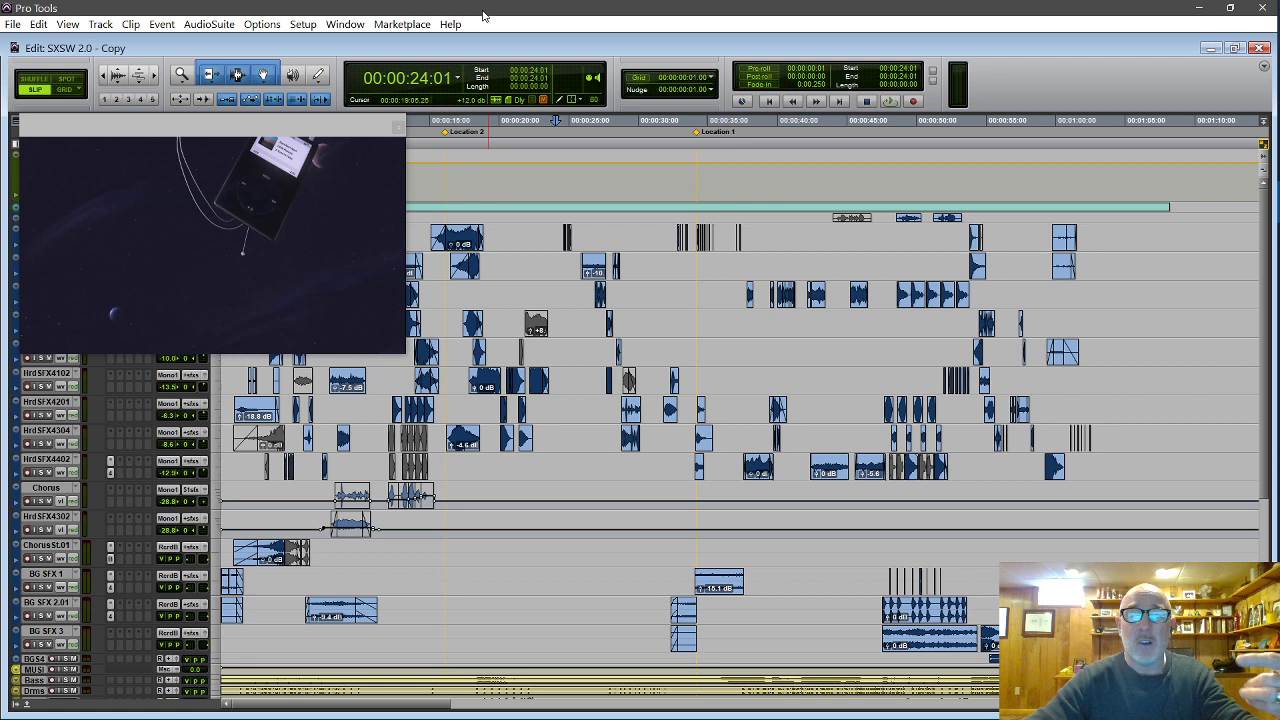
pyautogui.moveTo(548, 62)
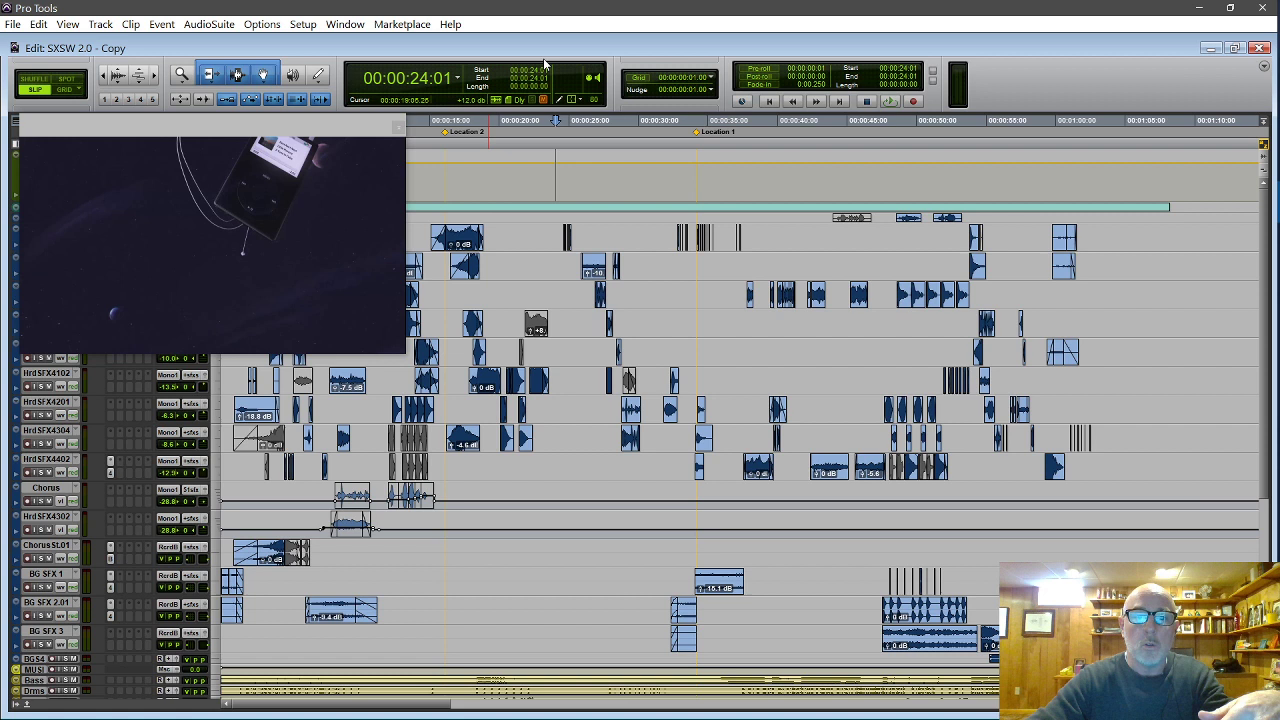